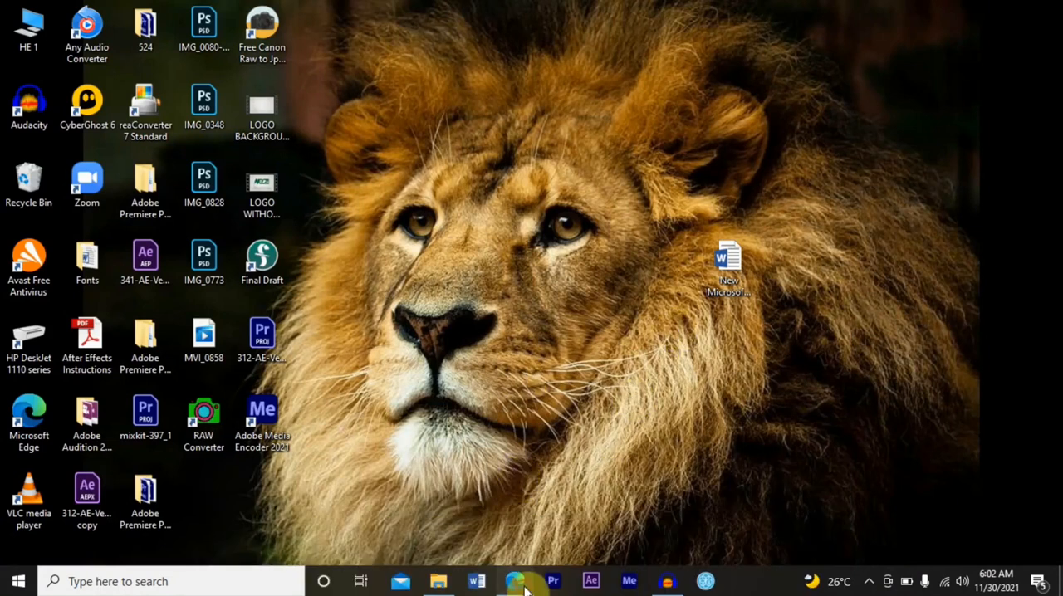
Launch the browser and sign in to Discord at discord.com/login, landing on the Friends page
click(515, 581)
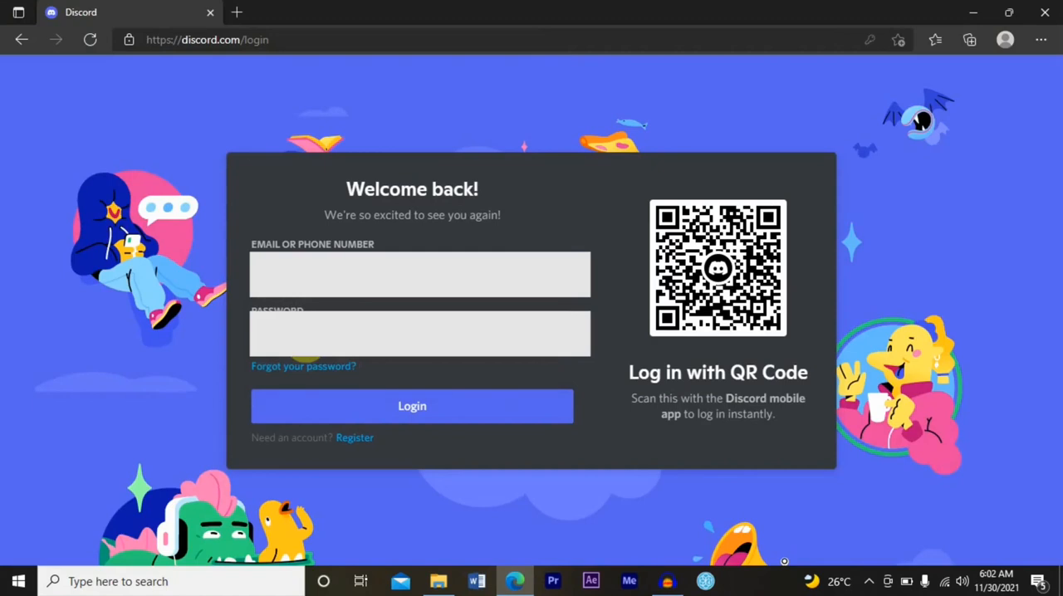
click(412, 407)
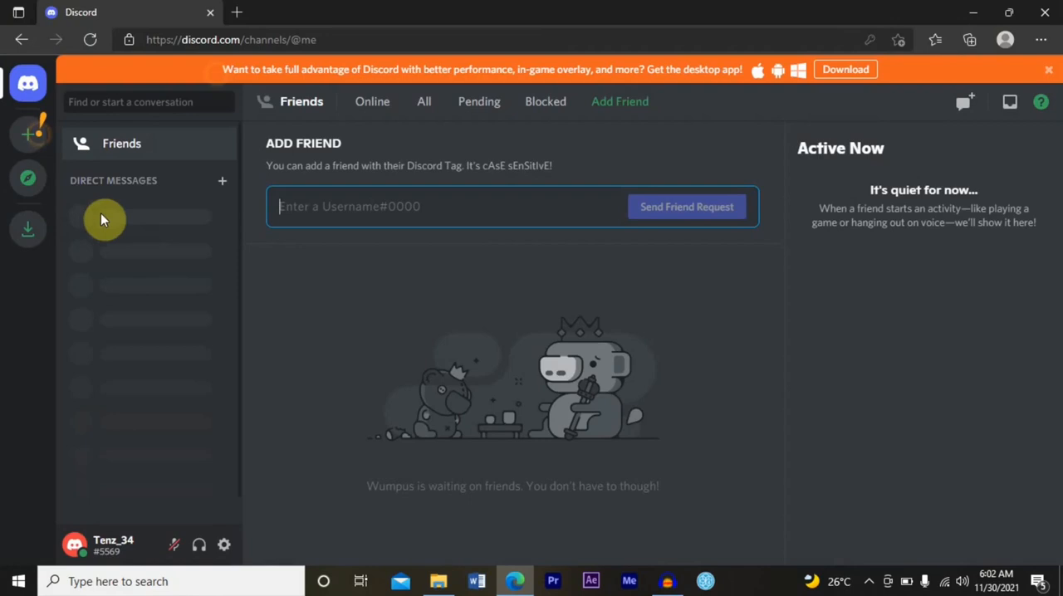
mouse_move(712, 242)
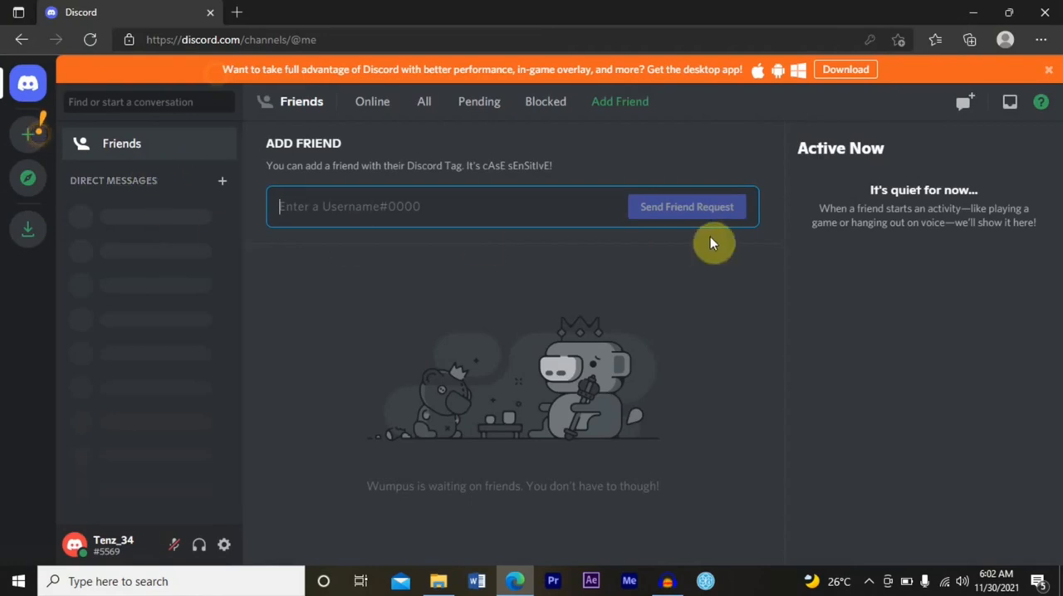
mouse_move(717, 269)
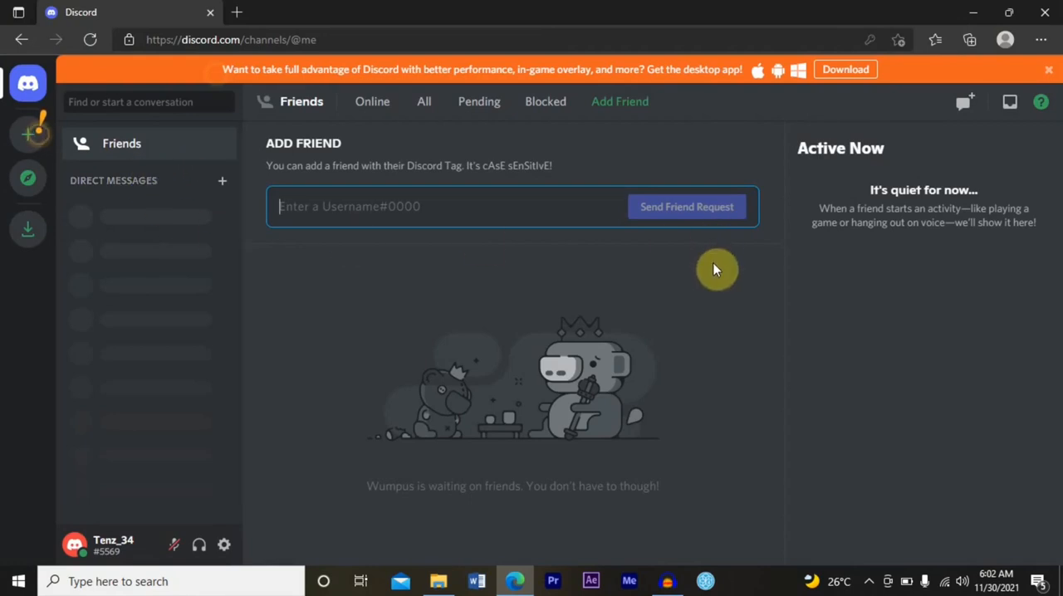
mouse_move(415, 529)
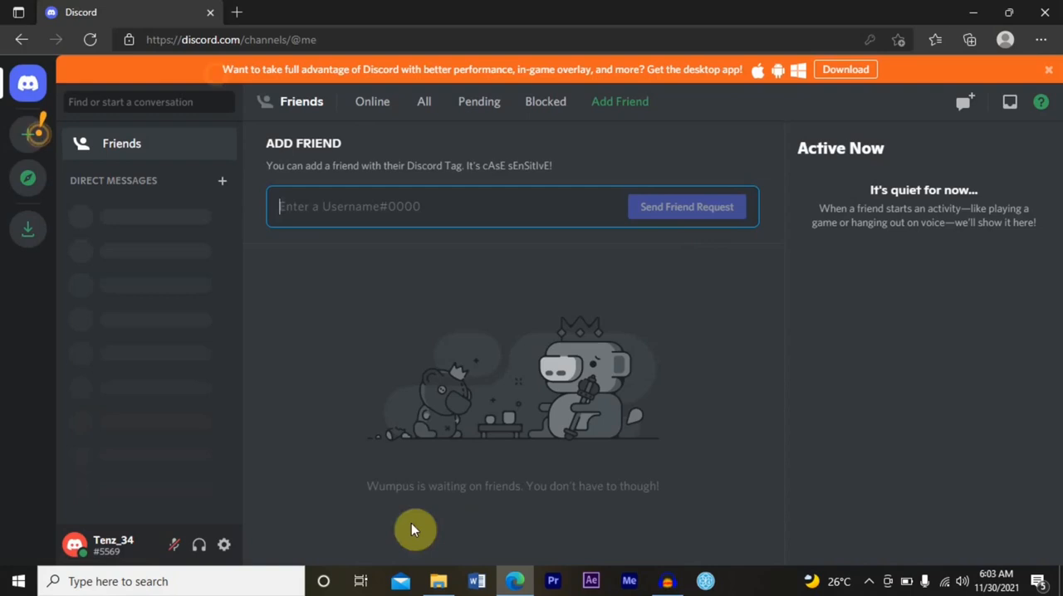
Go to User Settings and select the Privacy & Safety page
click(222, 545)
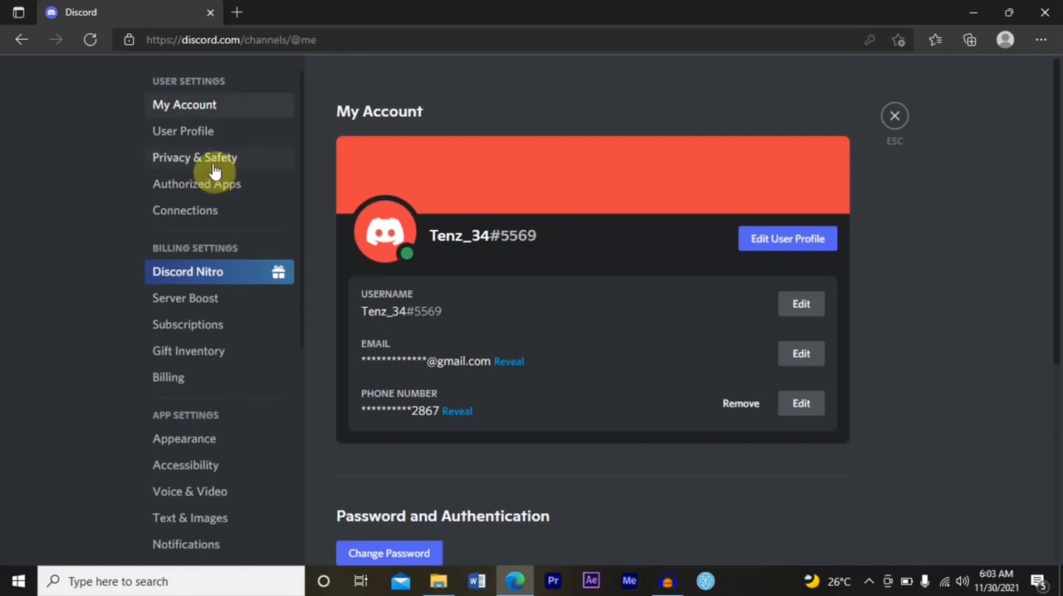
click(195, 158)
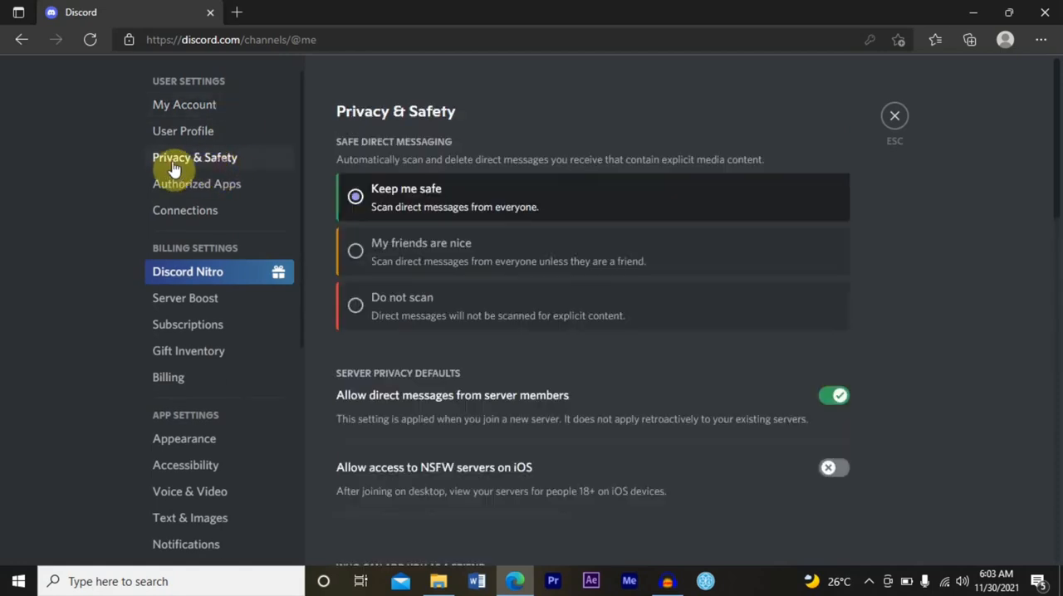
Scroll the Privacy & Safety page down to the Rich Presence game-join options
scroll(down, 3)
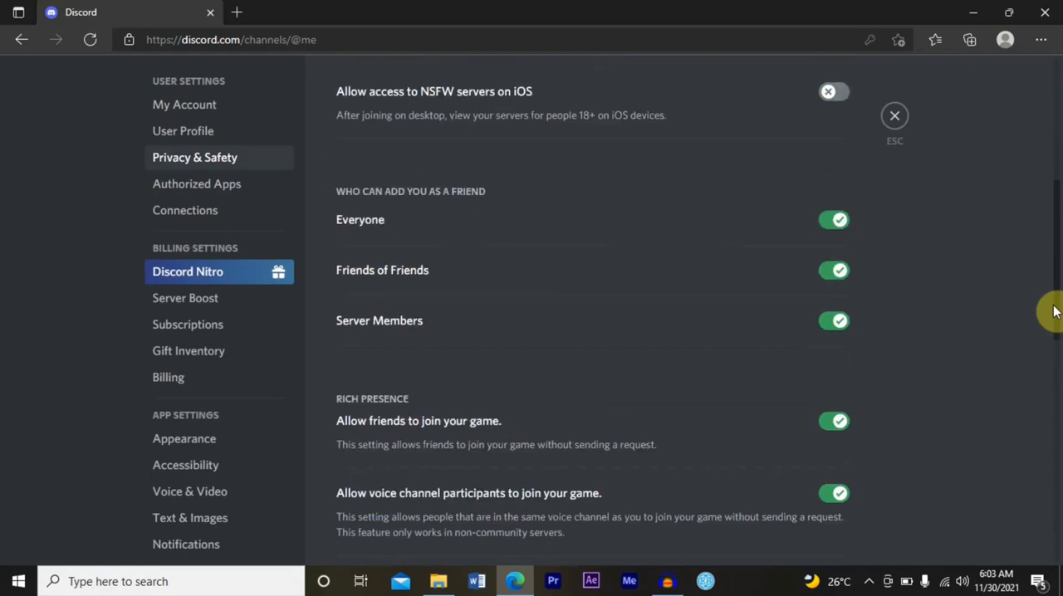
scroll(down, 3)
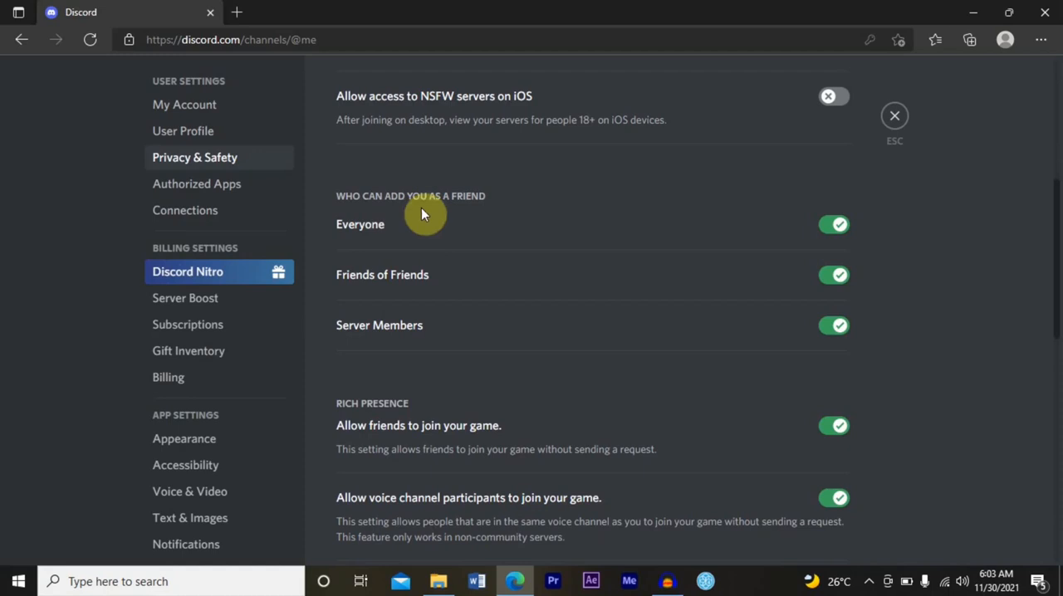
mouse_move(977, 211)
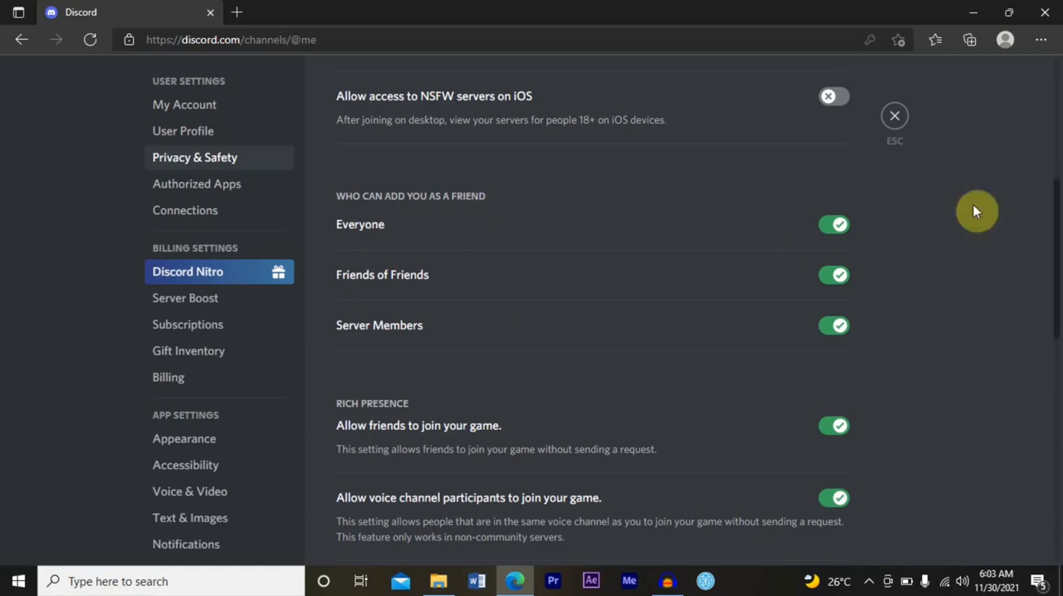
scroll(down, 3)
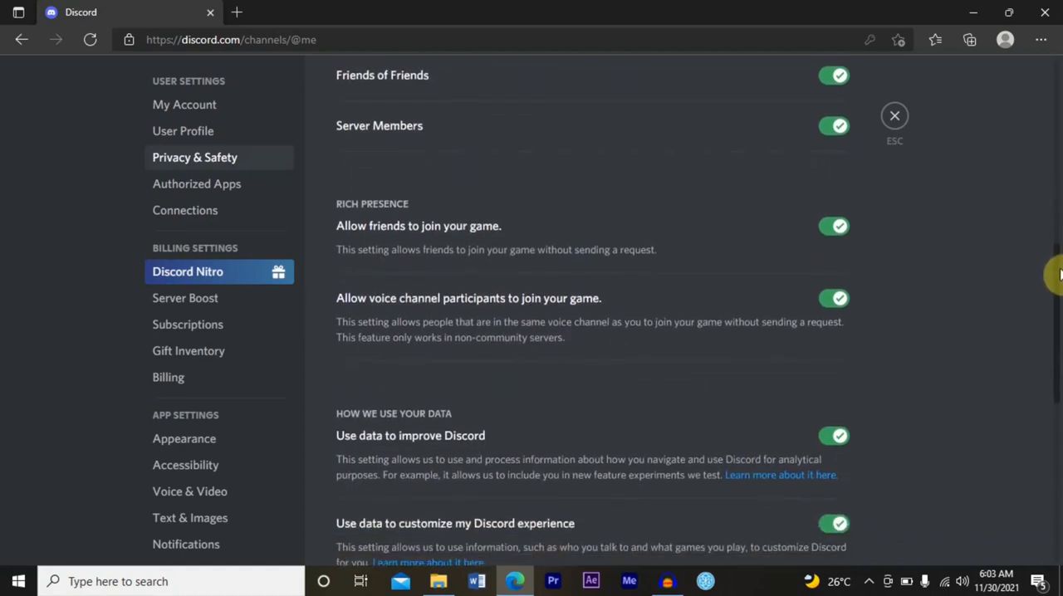
scroll(down, 3)
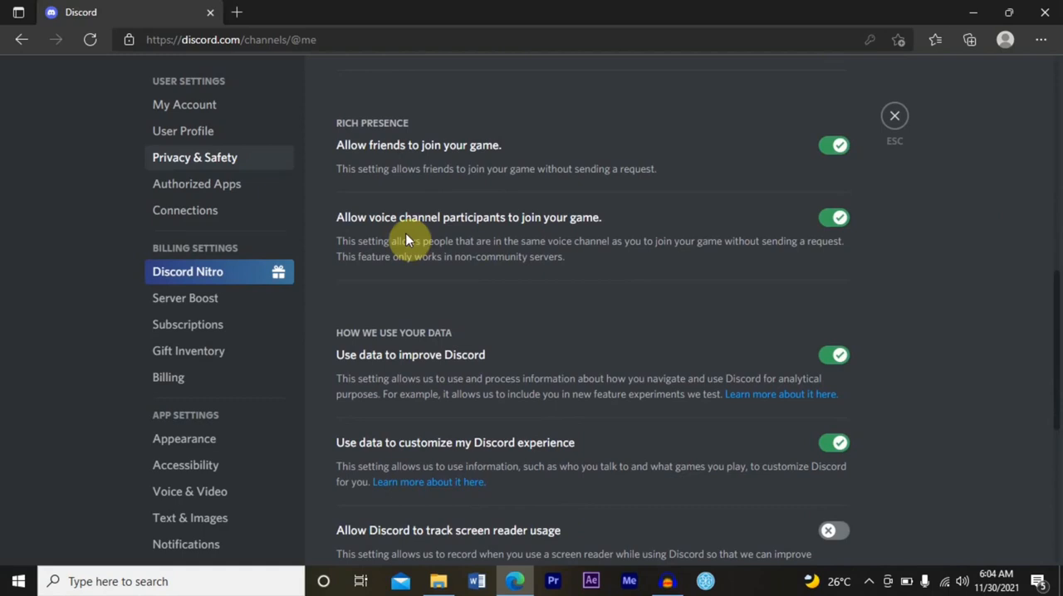
mouse_move(535, 236)
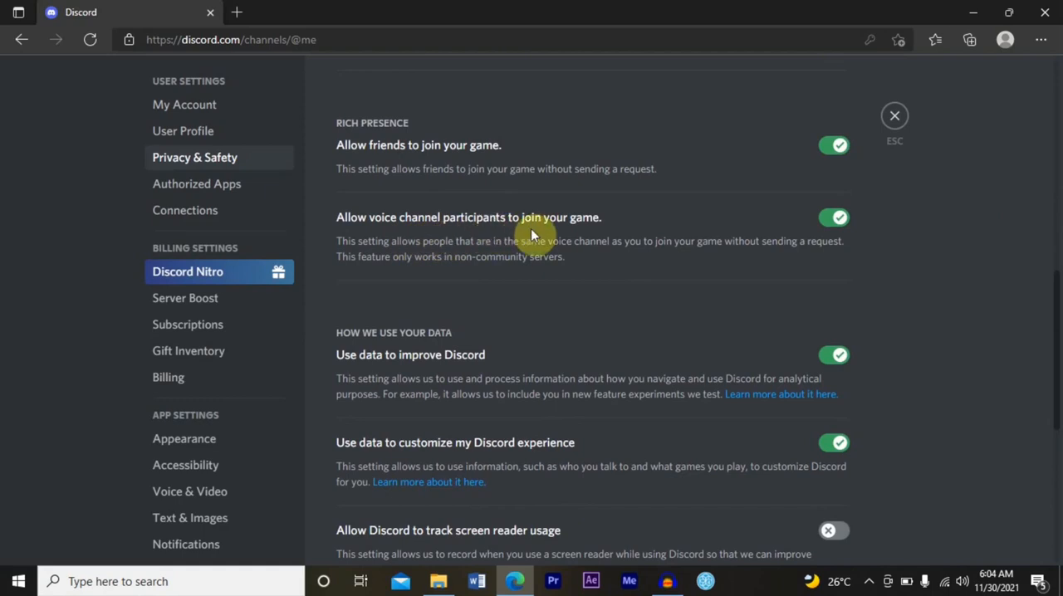
mouse_move(398, 246)
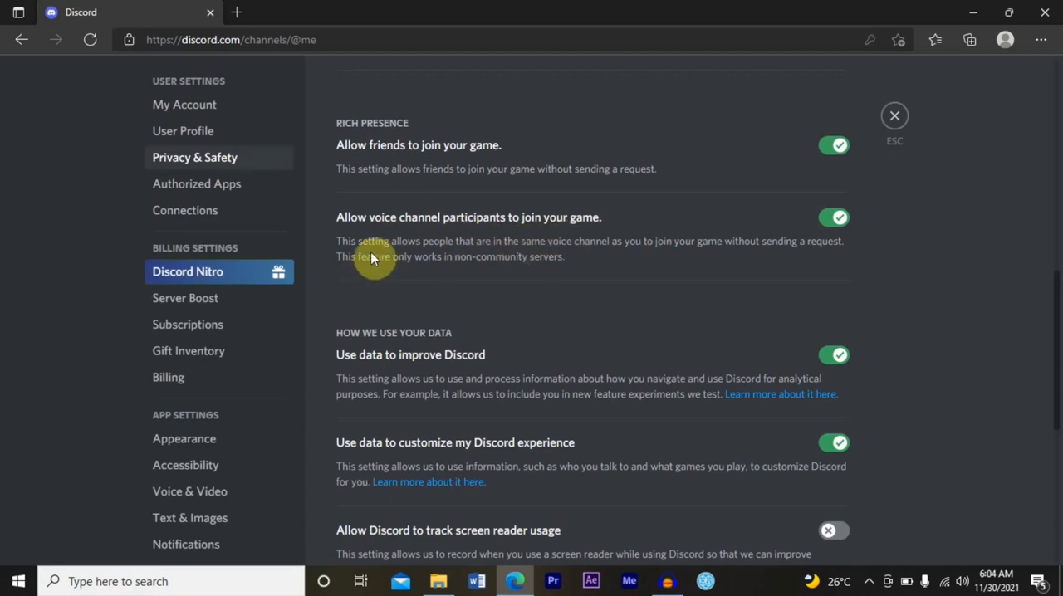
mouse_move(430, 256)
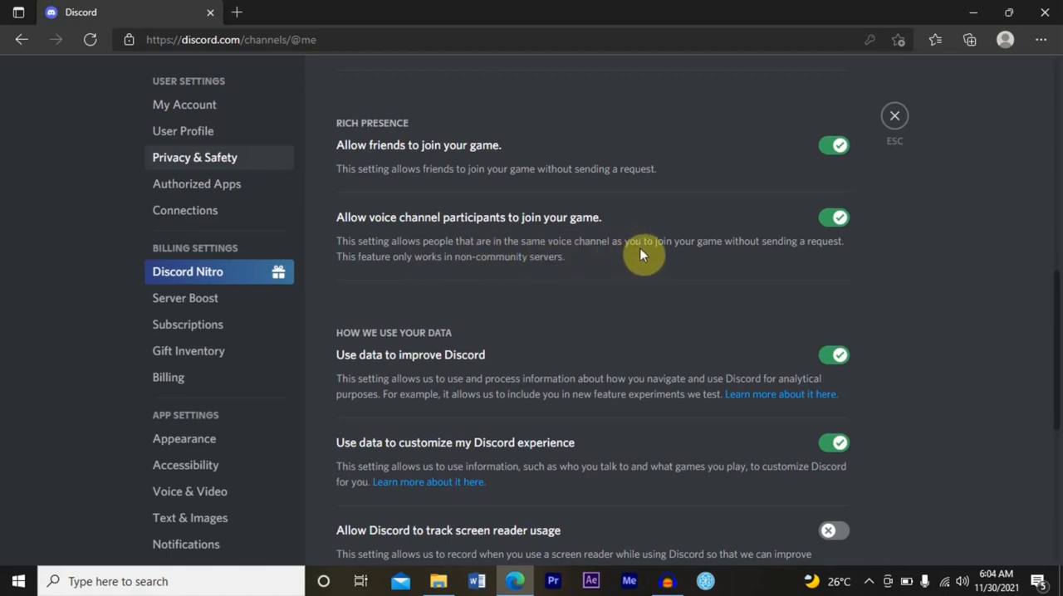
mouse_move(729, 254)
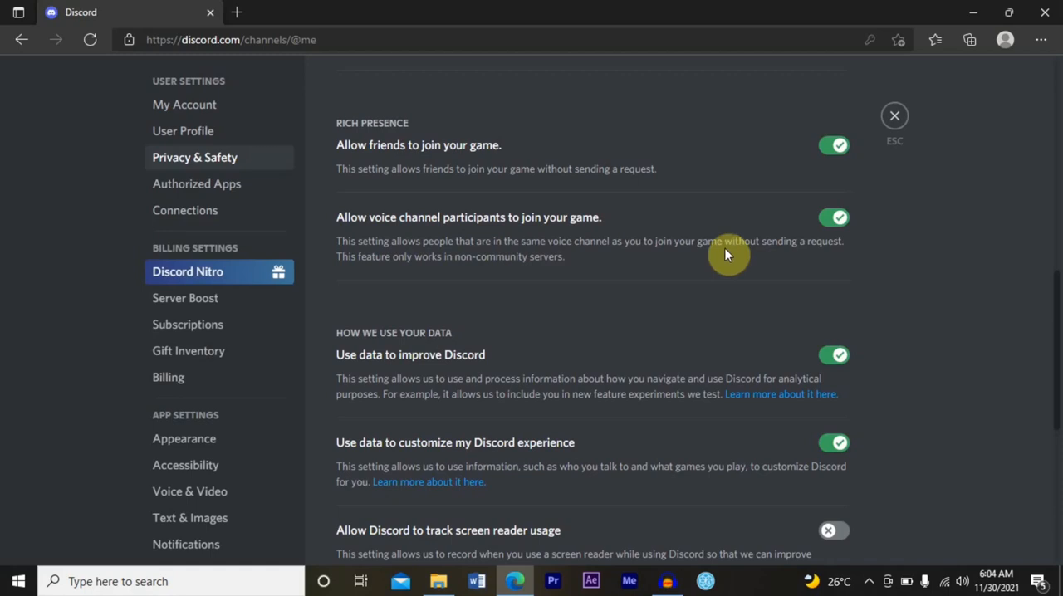
mouse_move(803, 264)
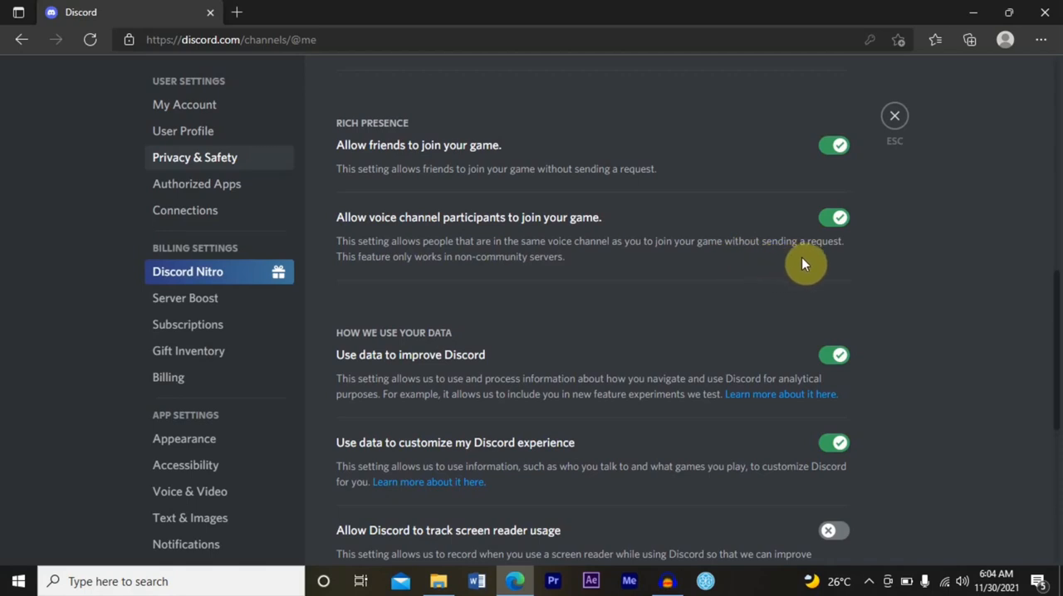
mouse_move(320, 300)
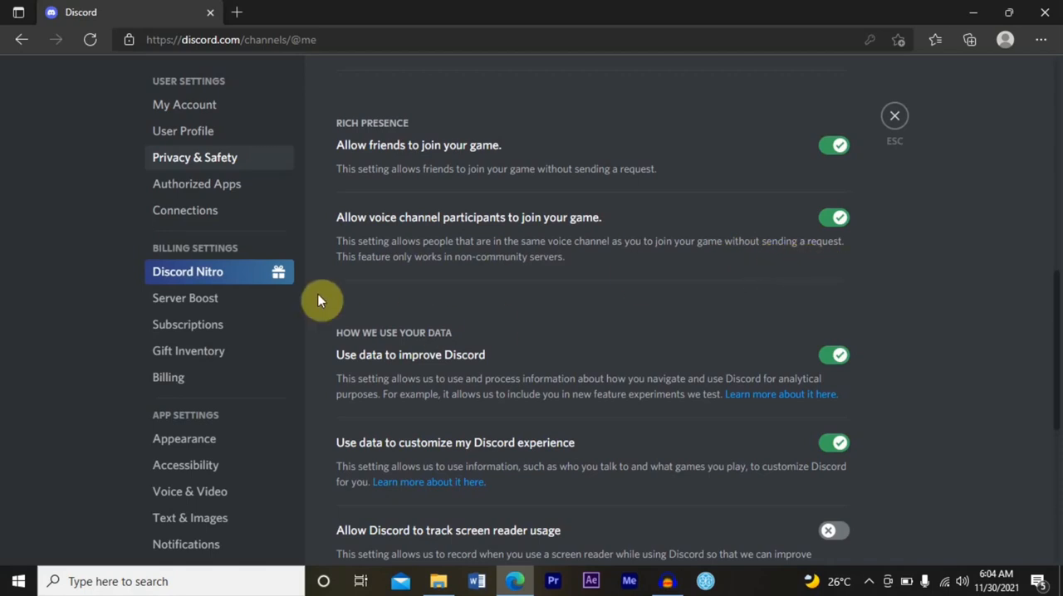
mouse_move(396, 274)
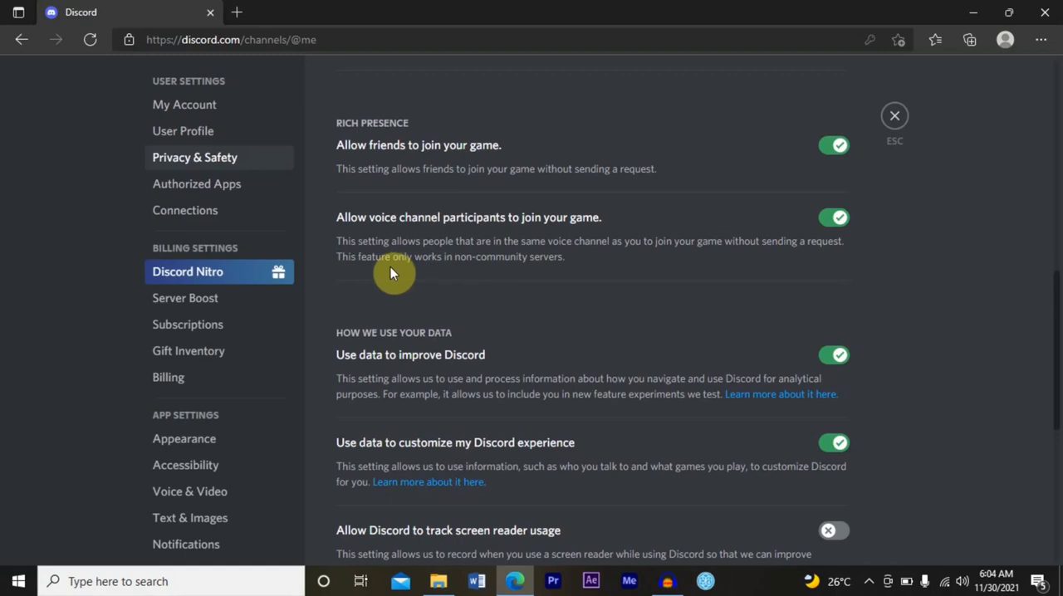
mouse_move(471, 274)
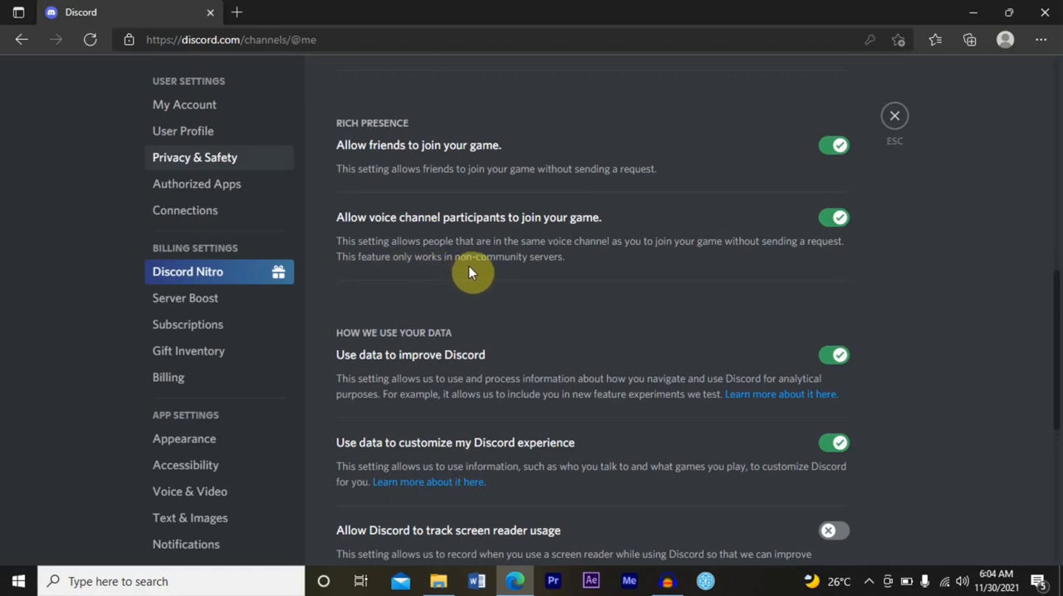
mouse_move(850, 242)
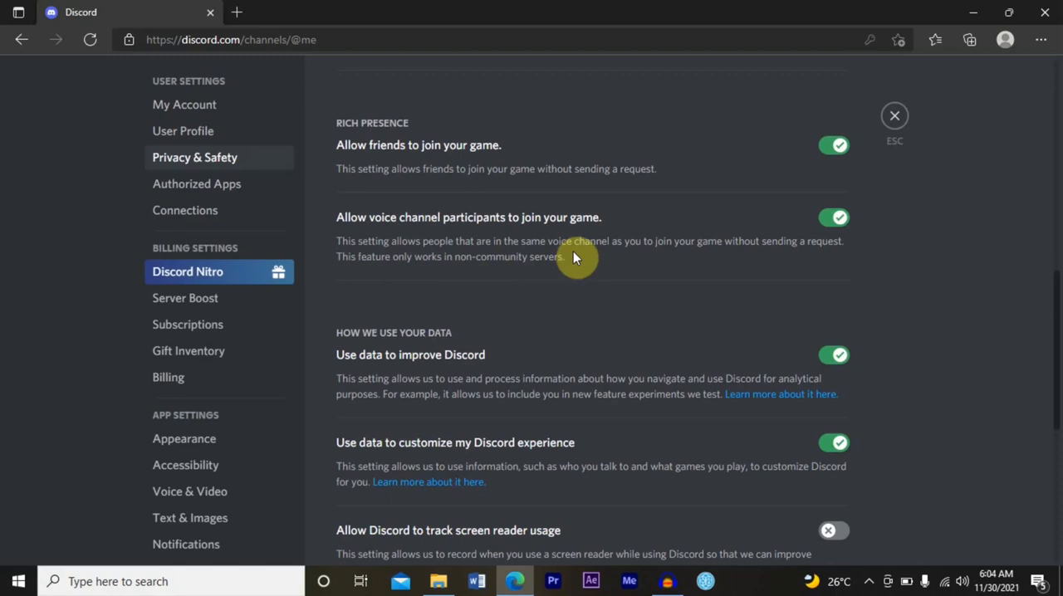
mouse_move(625, 249)
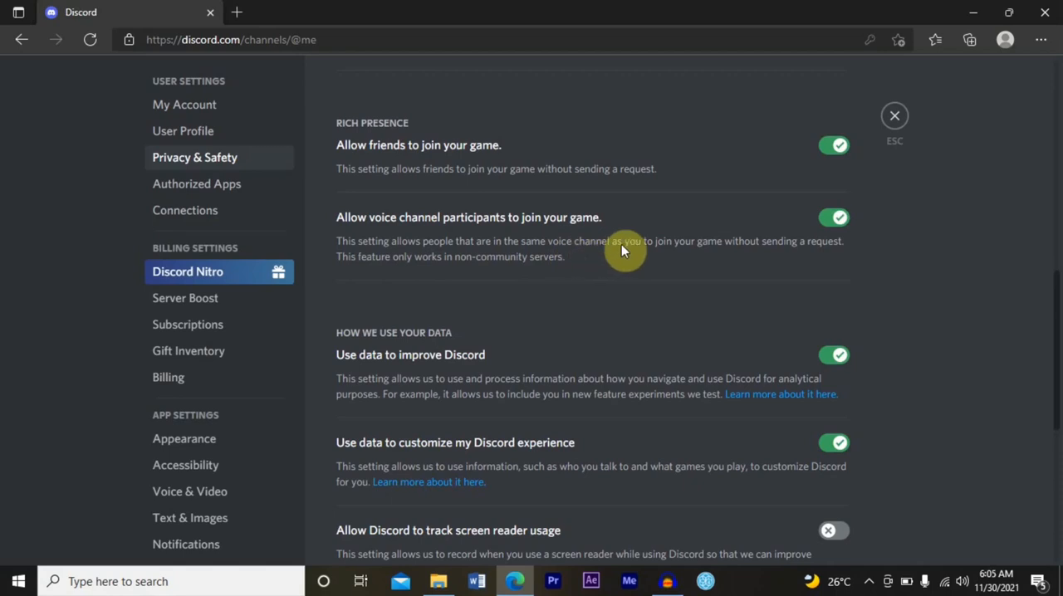
mouse_move(848, 252)
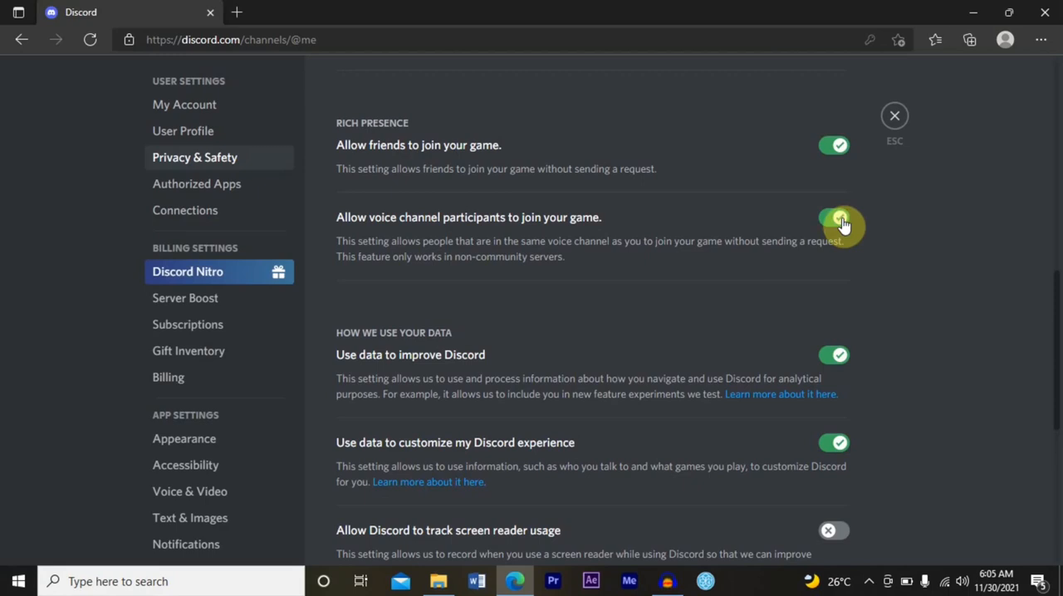
Switch off 'Allow voice channel participants to join your game'
click(833, 216)
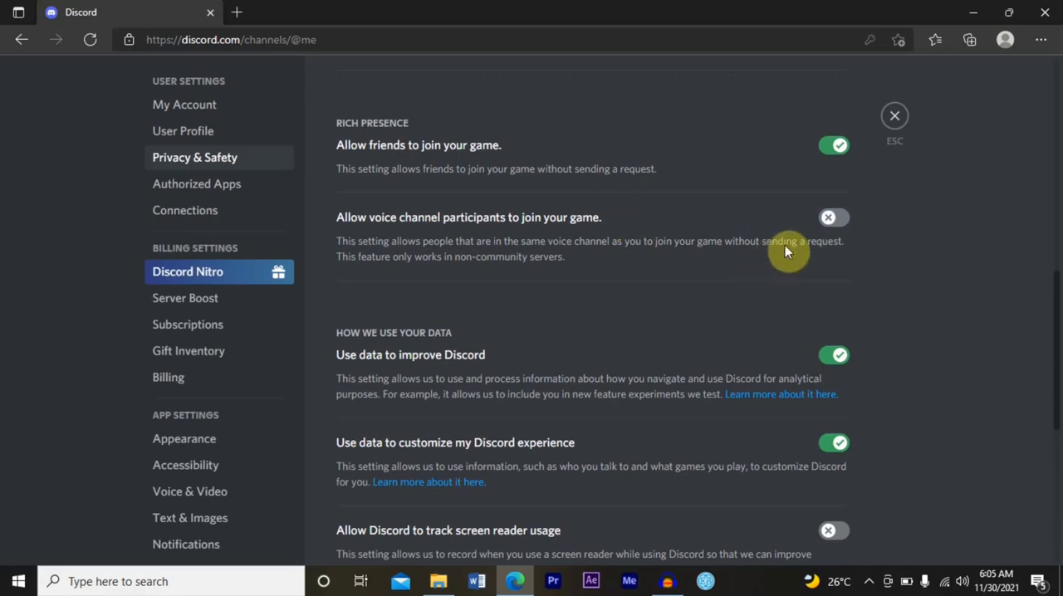
mouse_move(834, 252)
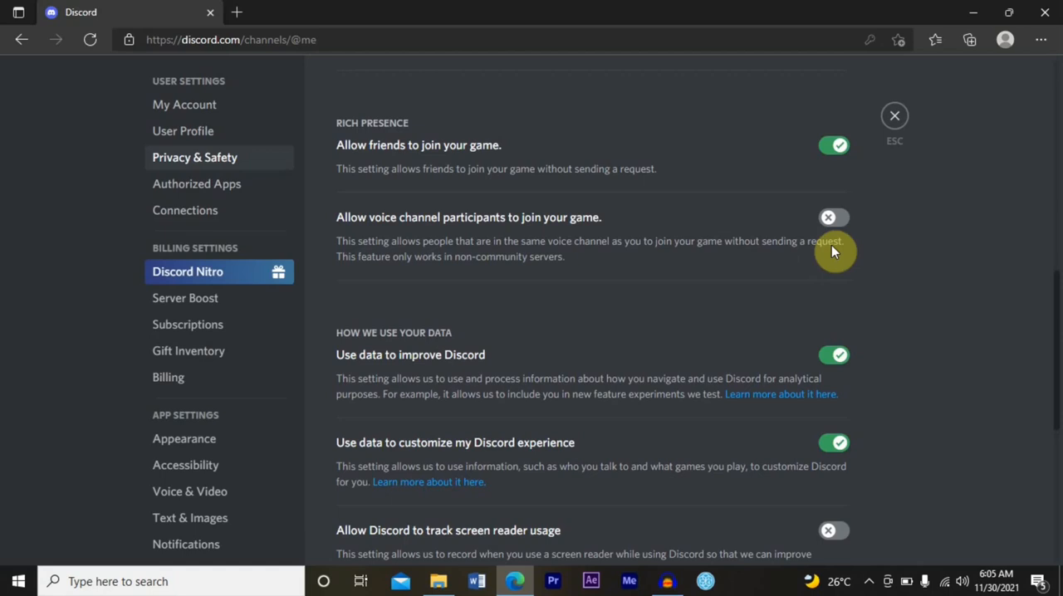
mouse_move(814, 239)
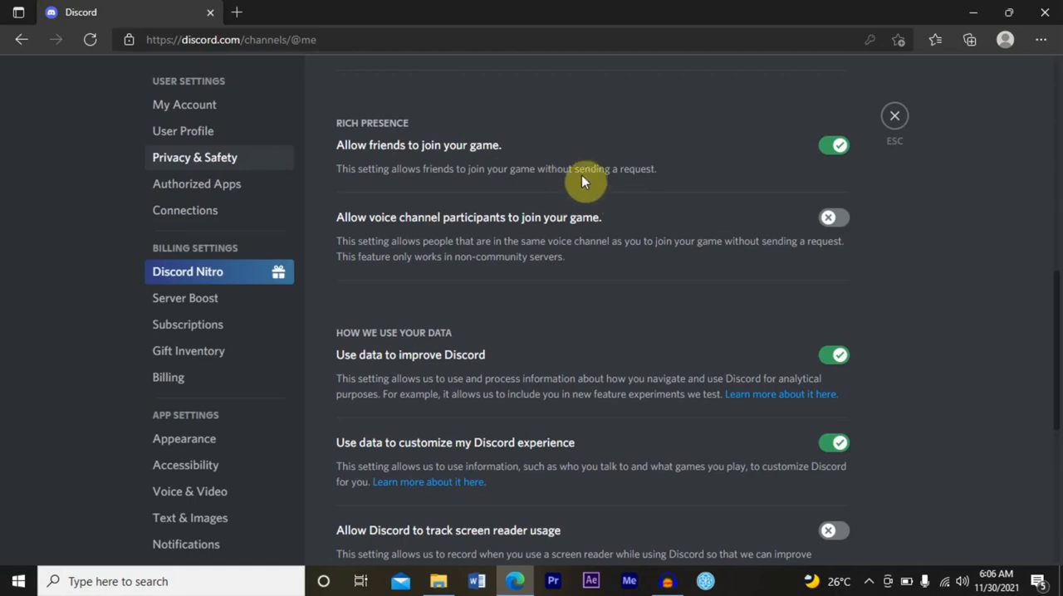
mouse_move(650, 173)
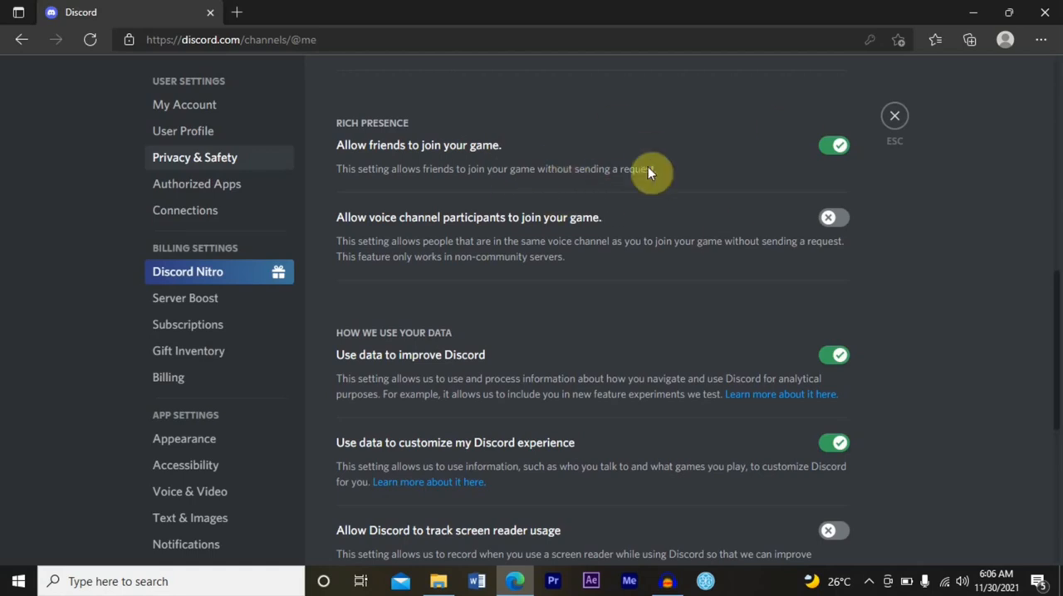
Switch off 'Allow friends to join your game', leaving both game-join options disabled
click(833, 147)
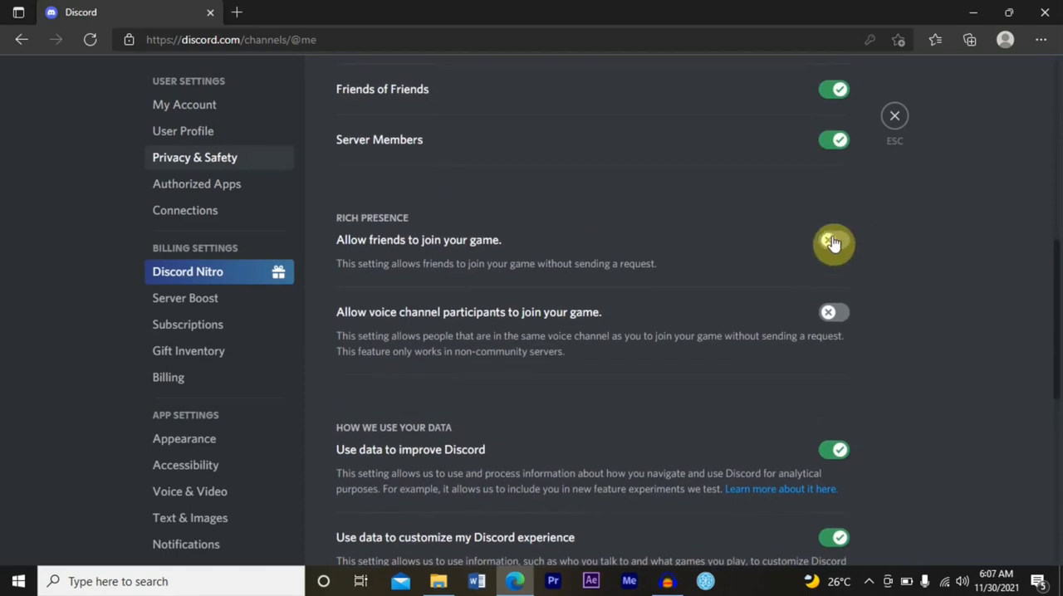
click(833, 239)
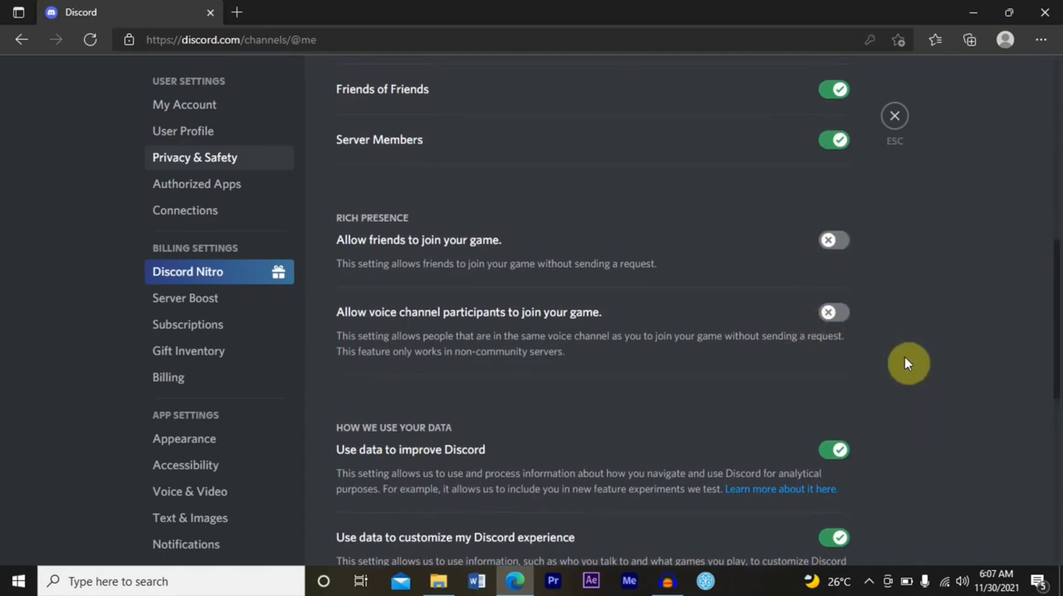